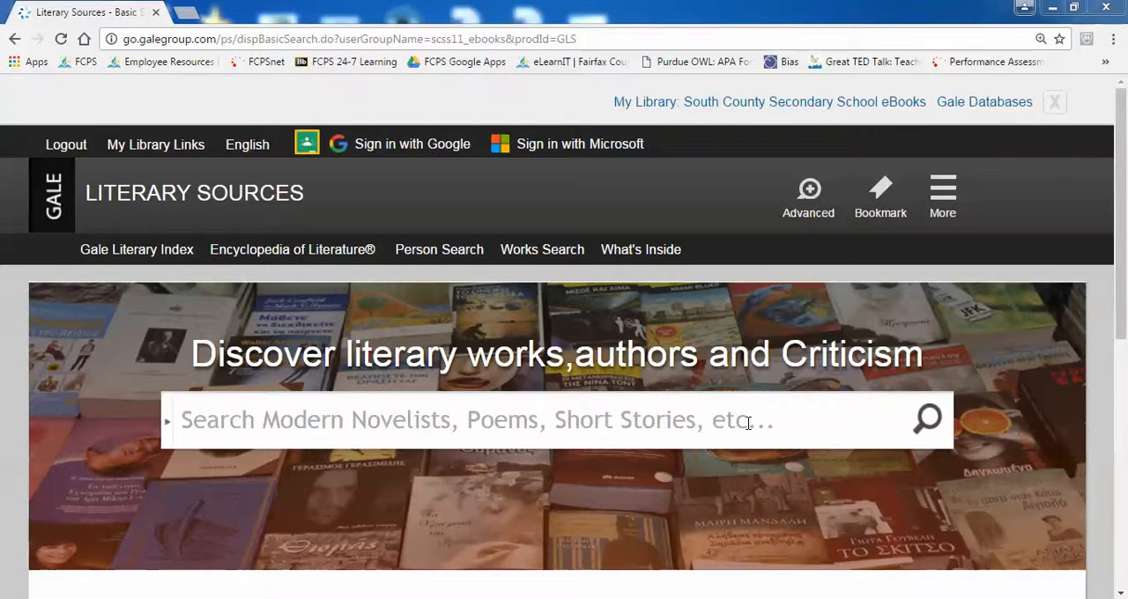
mouse_move(709, 431)
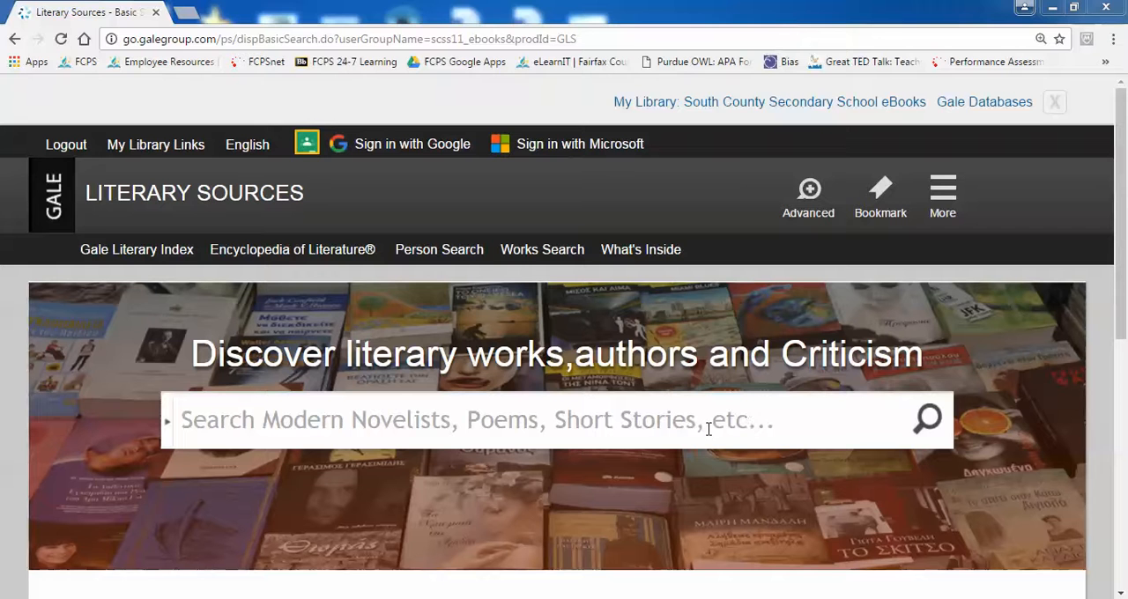
Run a basic search for 'pride and prejudice' from the main search box
left_click(476, 420)
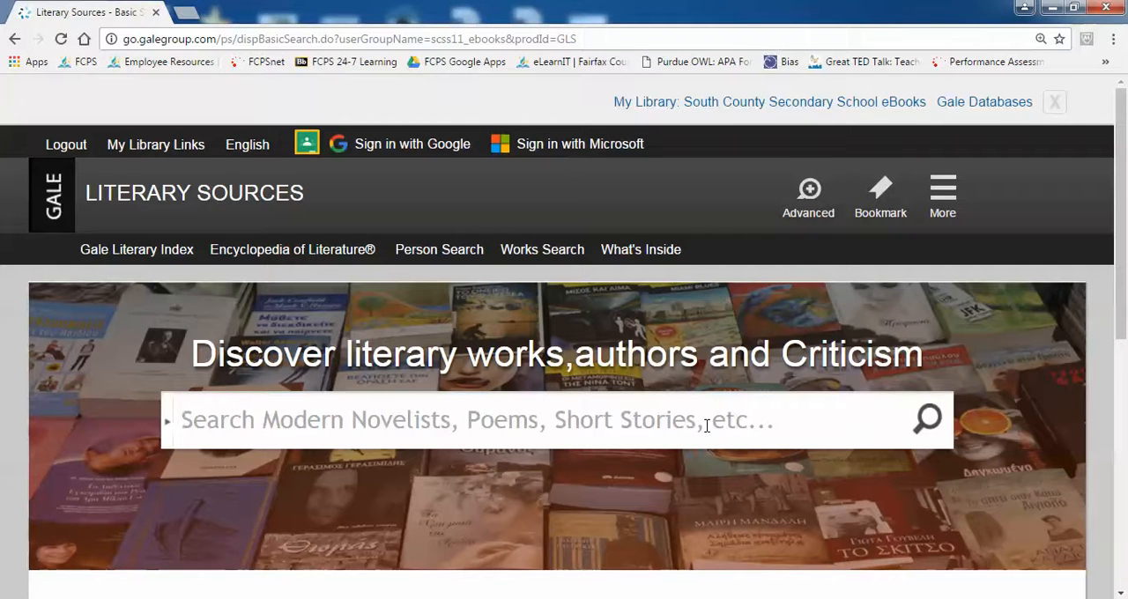
type("pride and p")
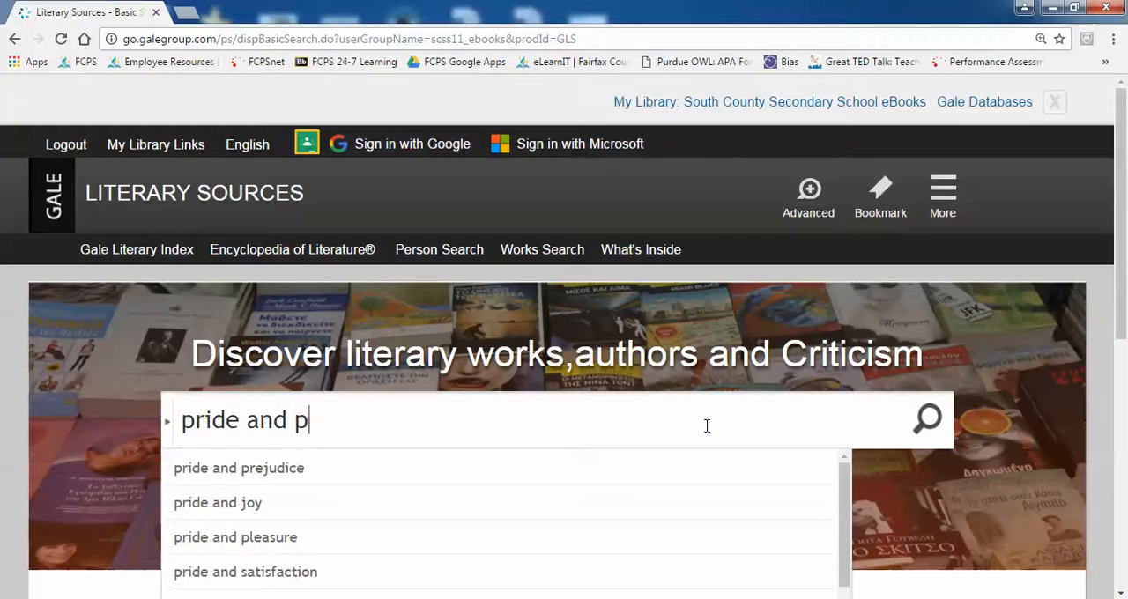
type("rejudi")
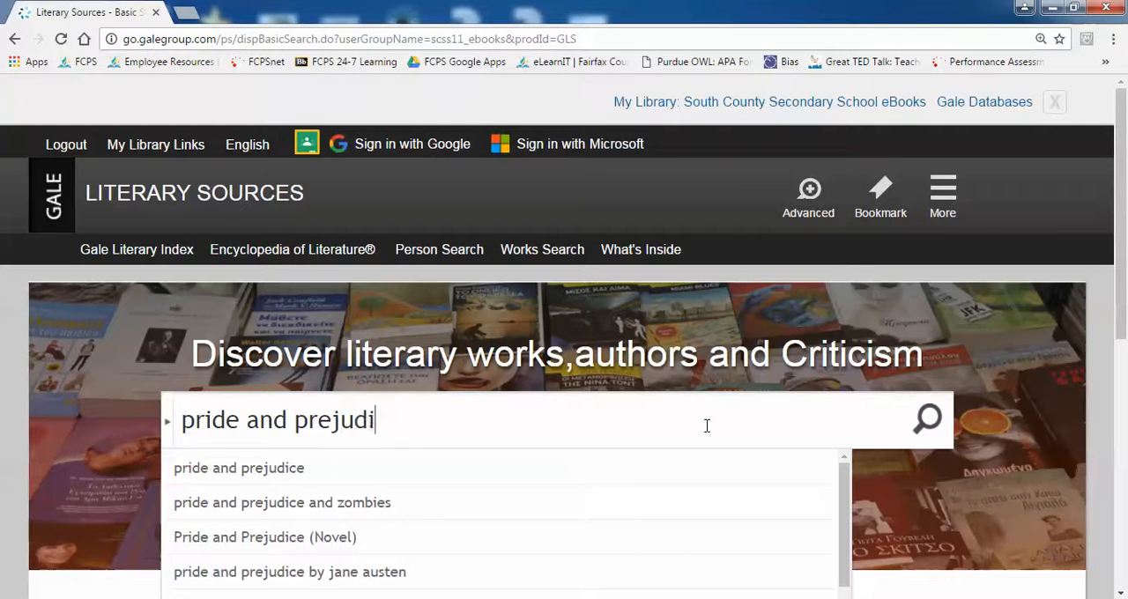
type("ce")
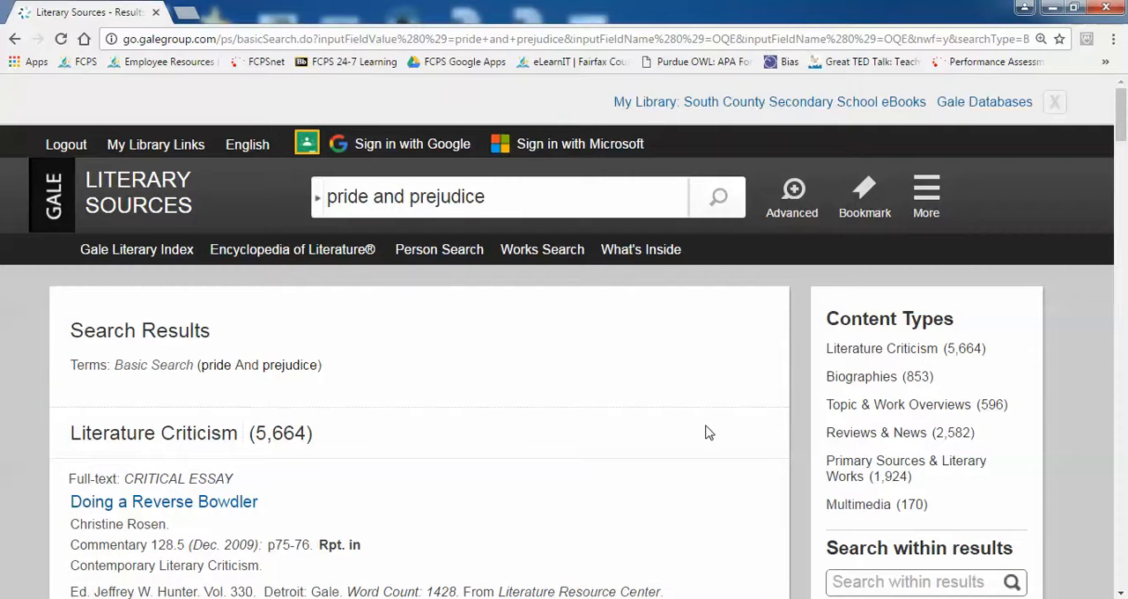
mouse_move(721, 429)
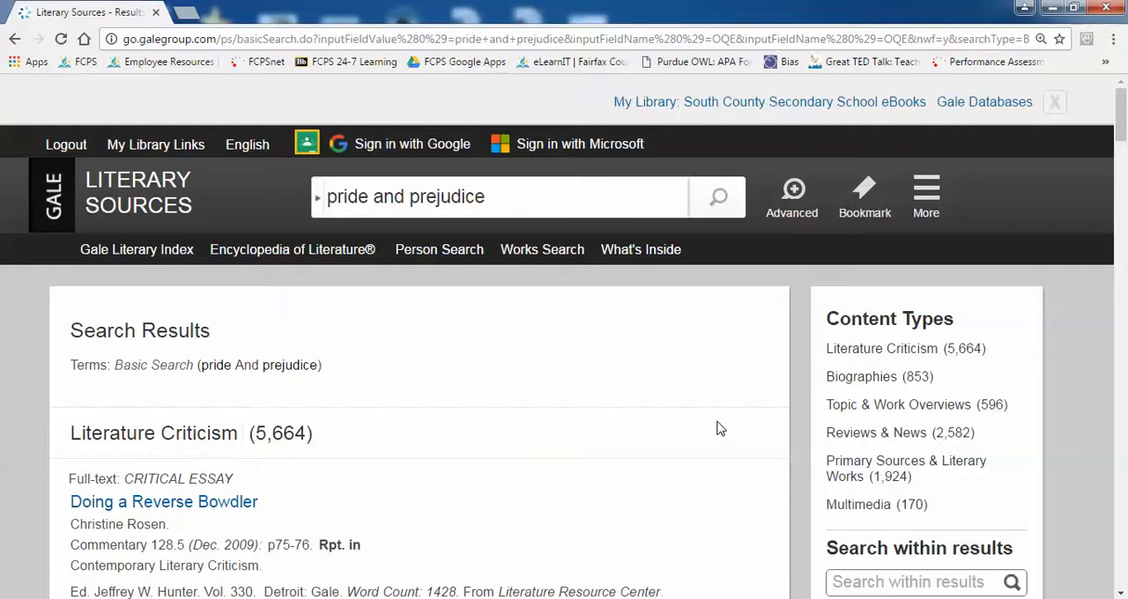
mouse_move(873, 356)
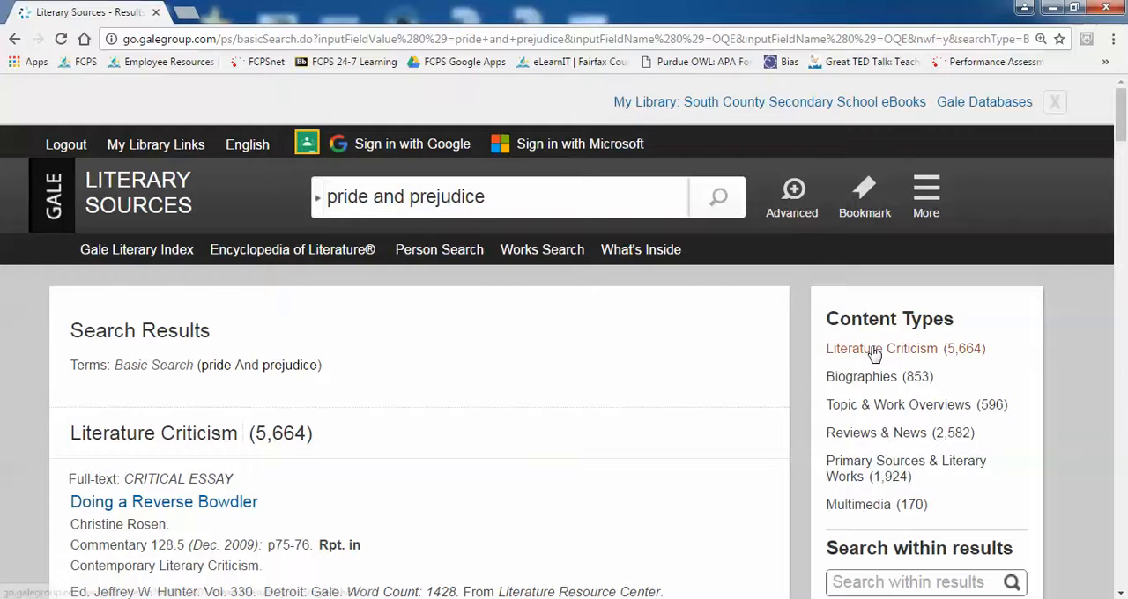
mouse_move(888, 360)
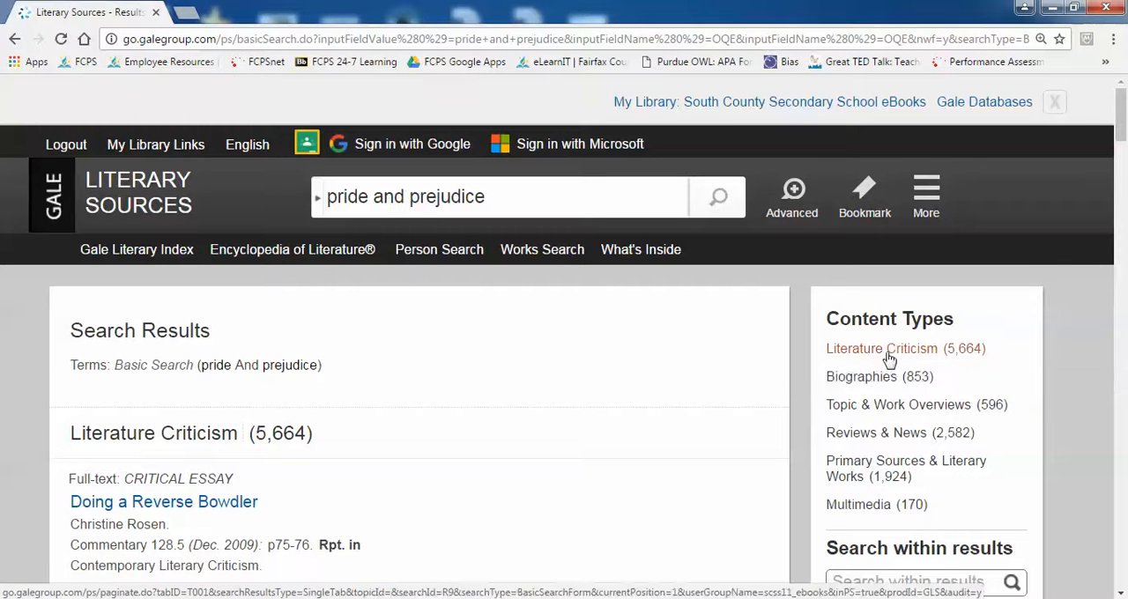
mouse_move(896, 356)
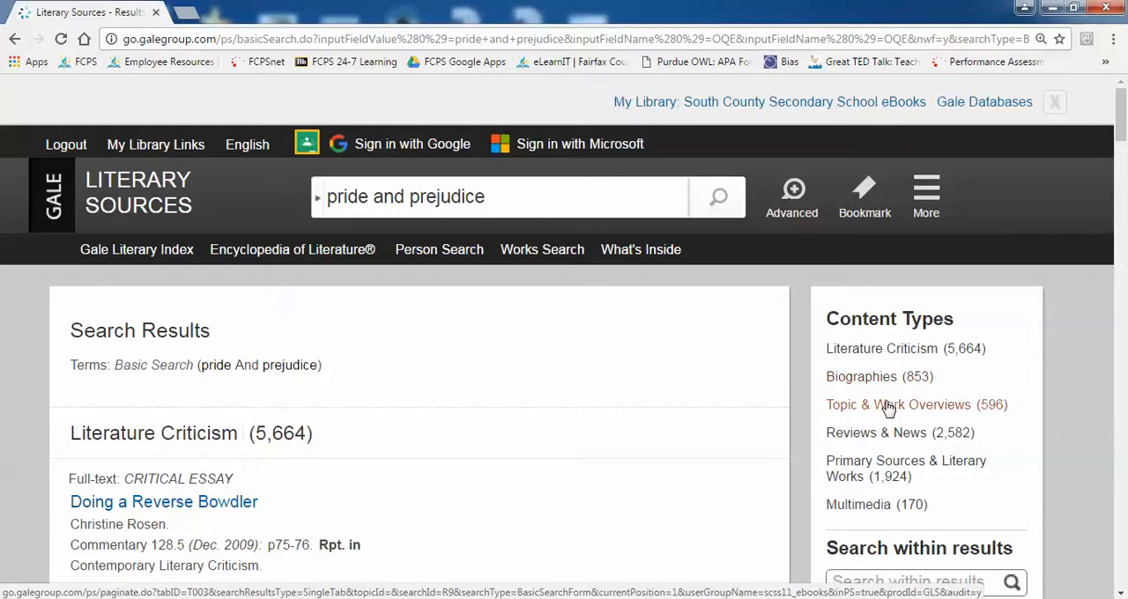
mouse_move(885, 438)
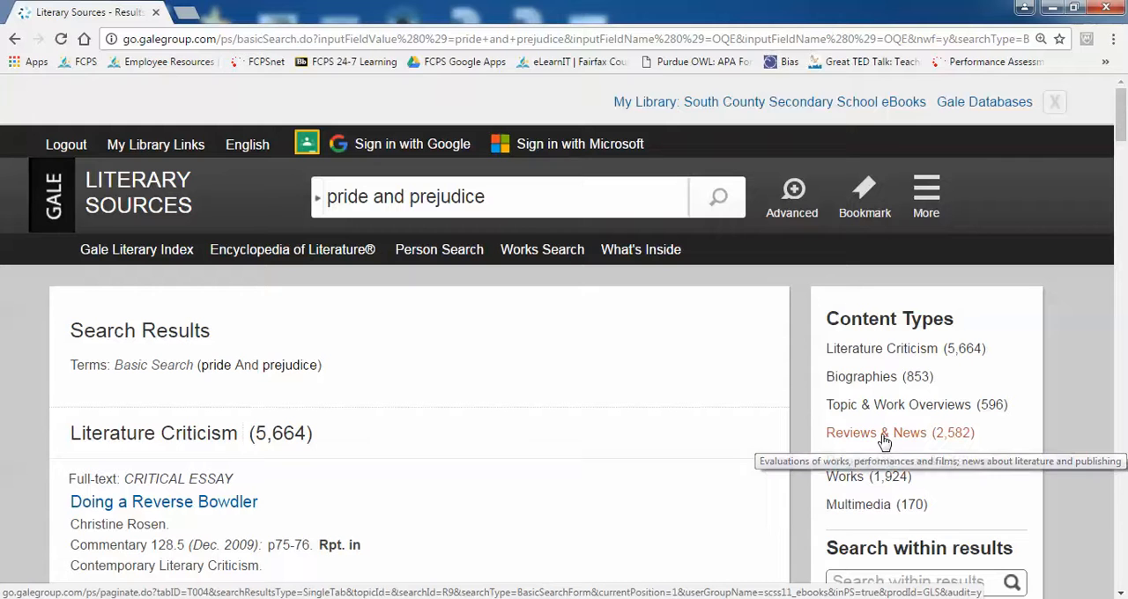
mouse_move(872, 480)
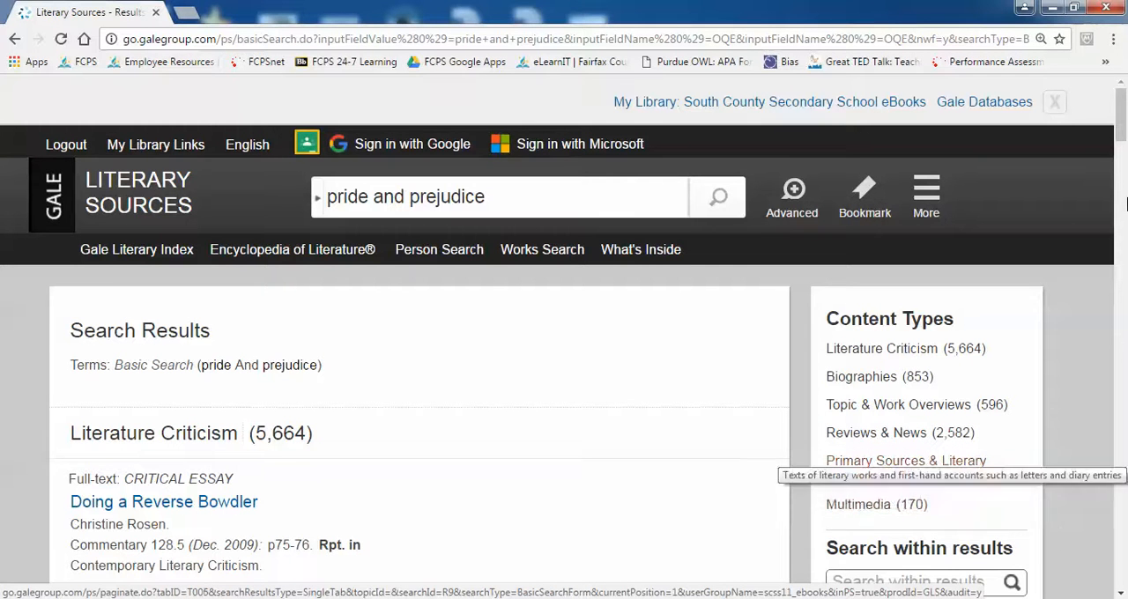
scroll("down", 3)
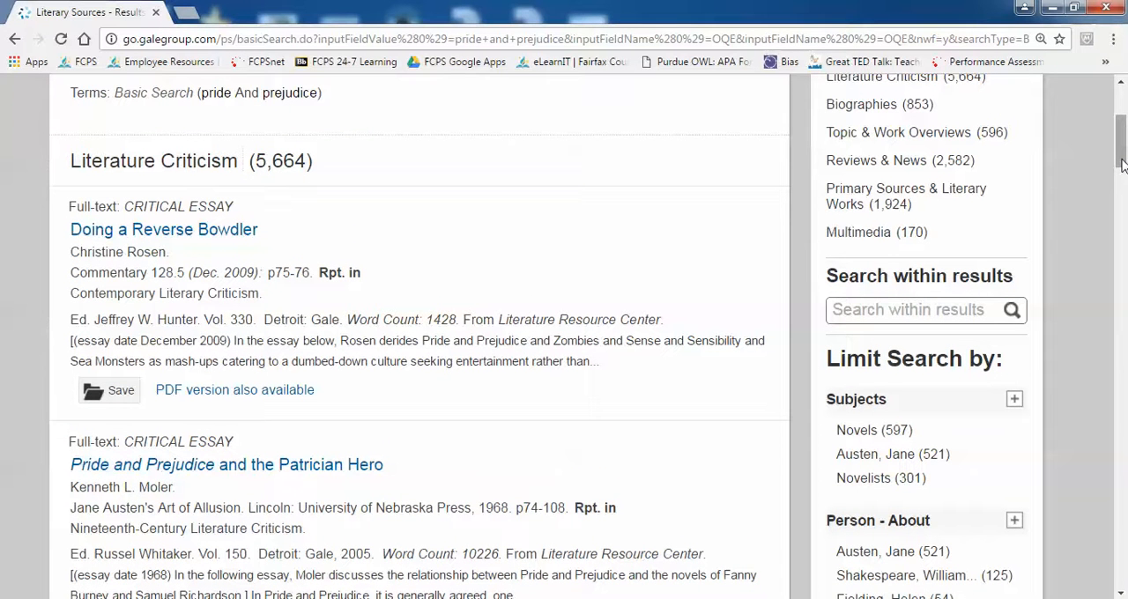
mouse_move(941, 303)
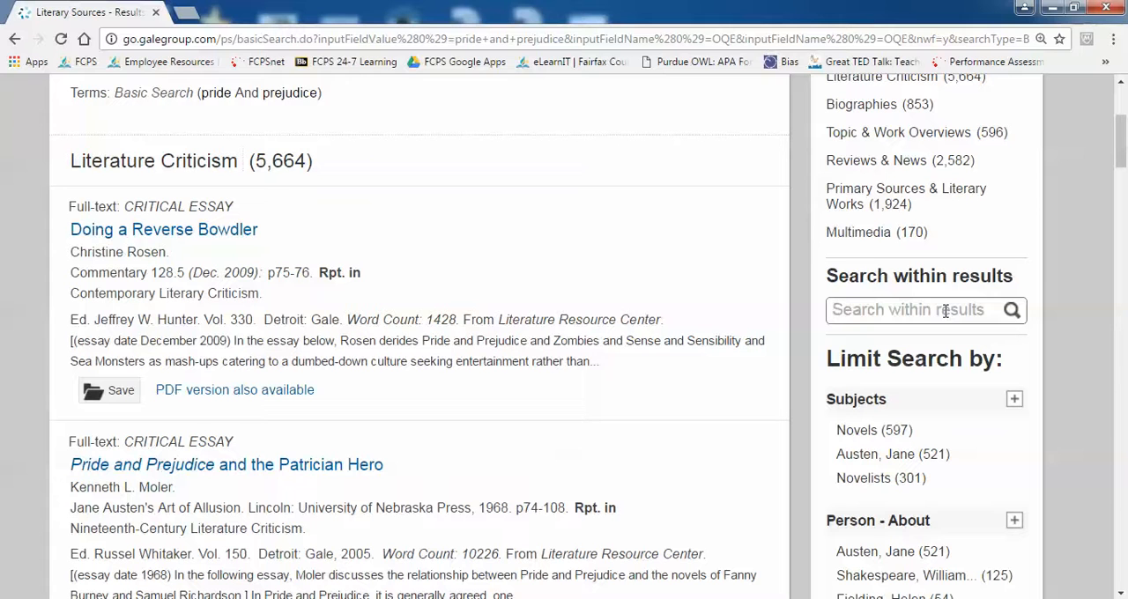
Search within the results for 'letters', narrowing to 2,631 Literature Criticism items
type("letters")
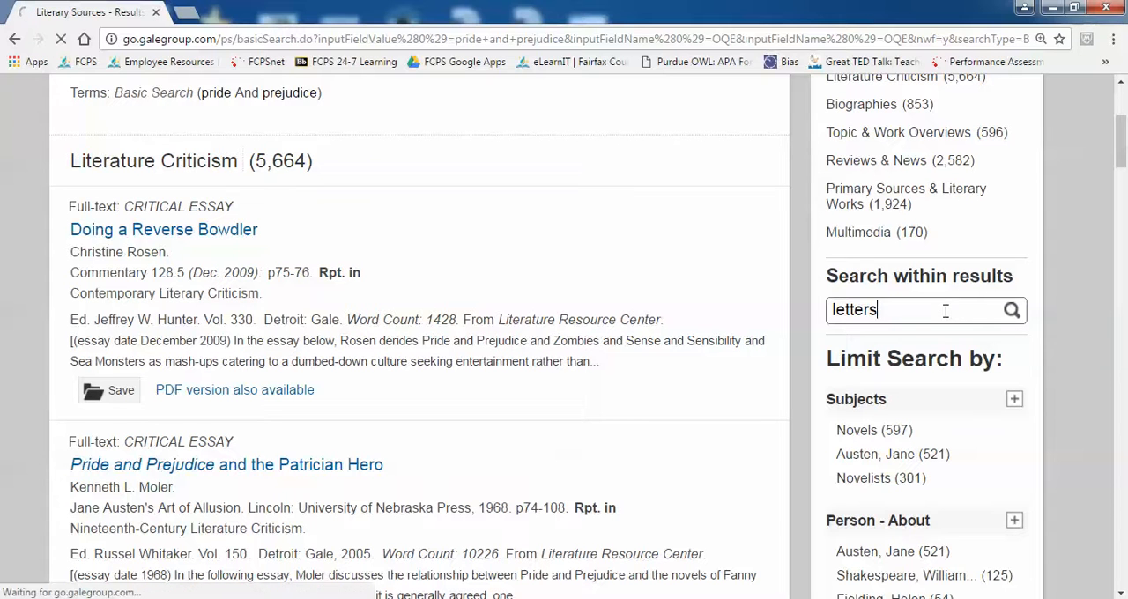
left_click(1012, 311)
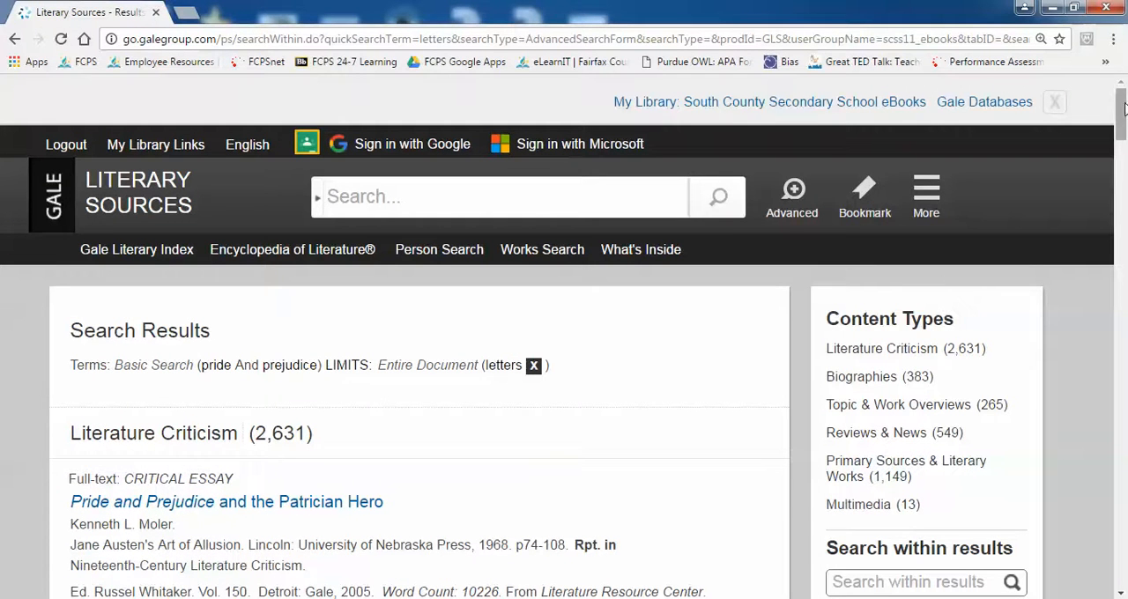
scroll("down", 3)
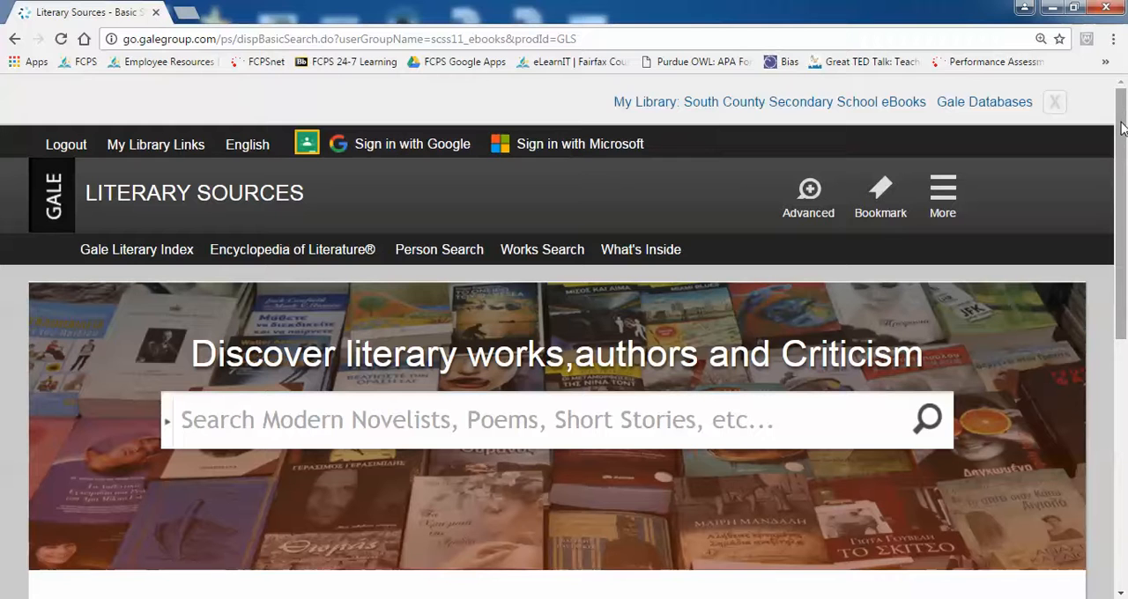
Scroll down the home page and launch the Topic Finder tool
scroll("down", 3)
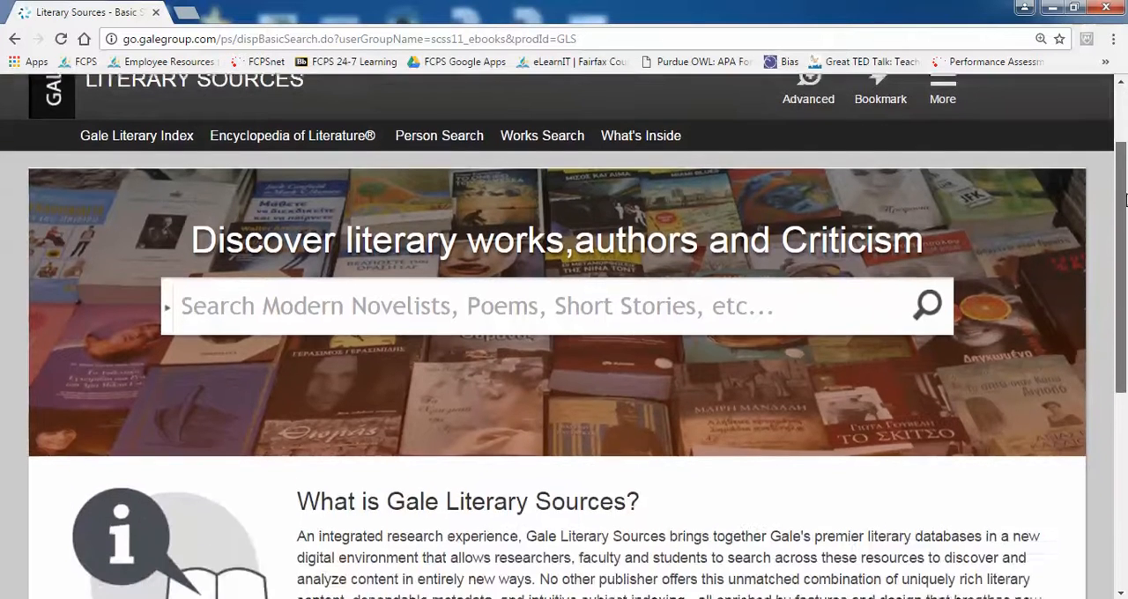
scroll("down", 3)
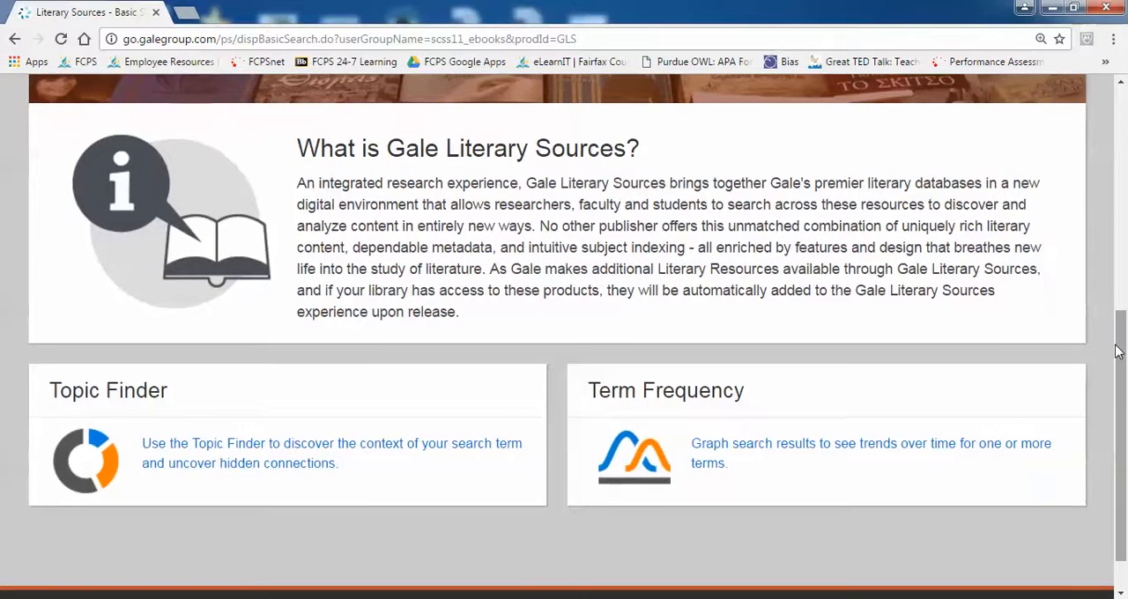
mouse_move(349, 388)
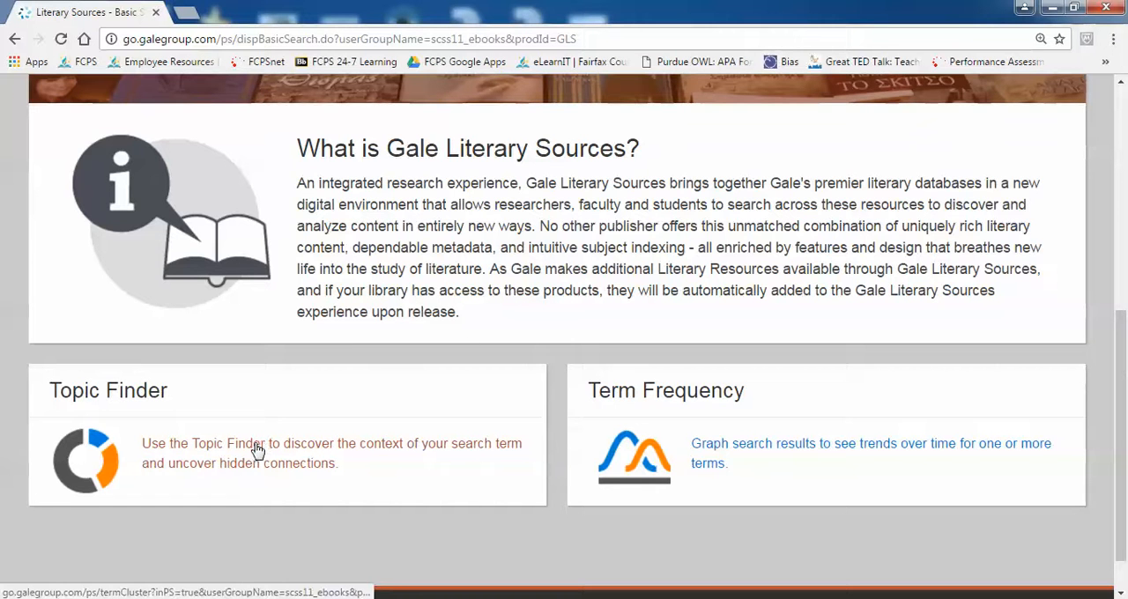
left_click(258, 449)
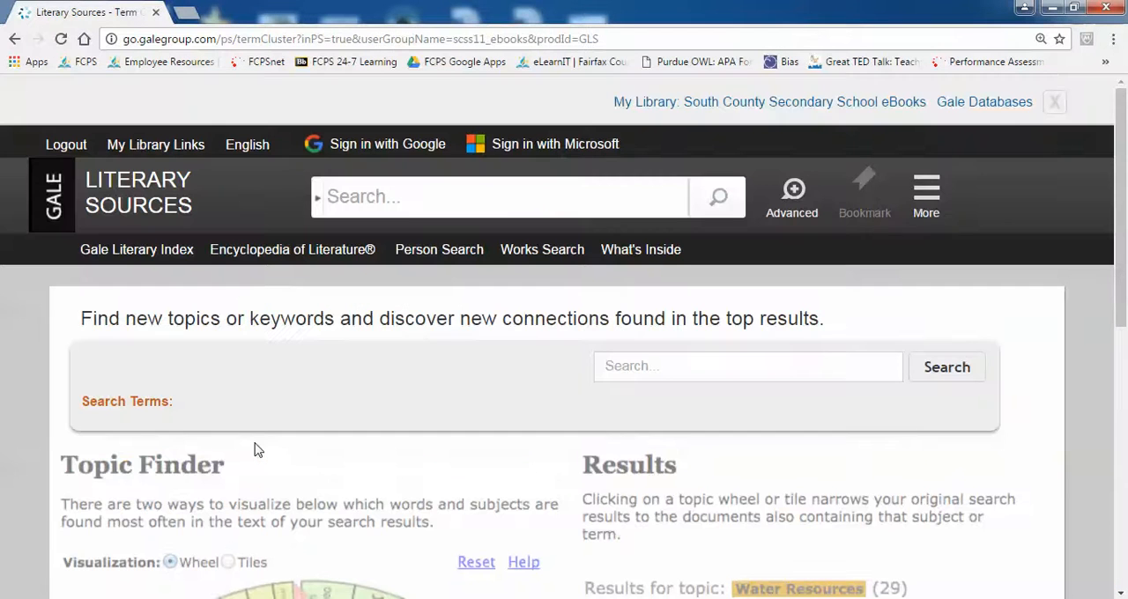
Run a Topic Finder search for 'pride and prejudice'
scroll("down", 3)
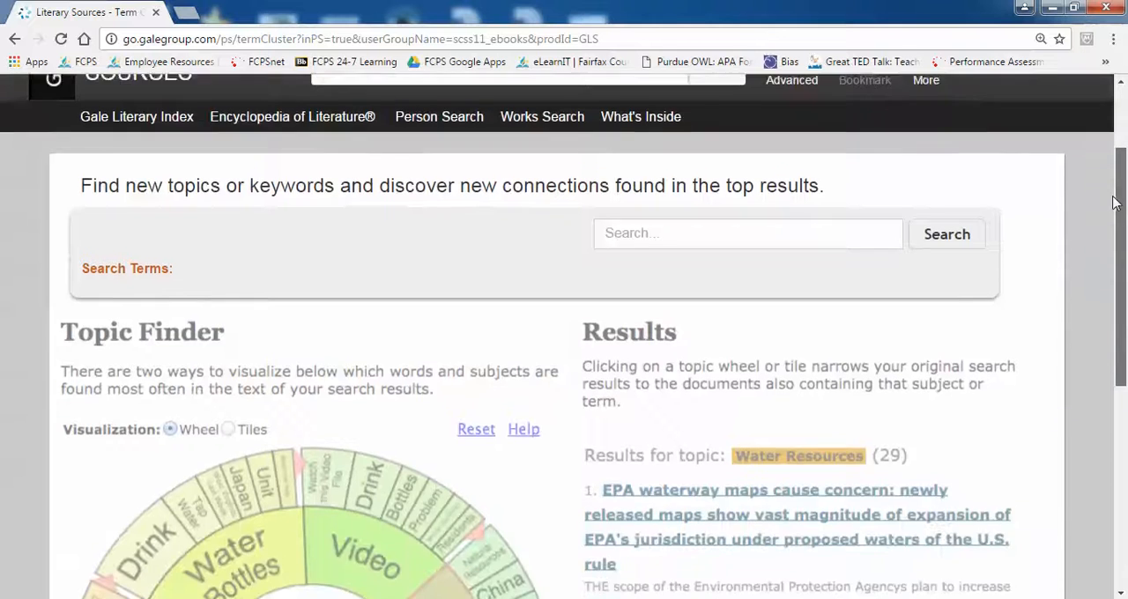
scroll("down", 3)
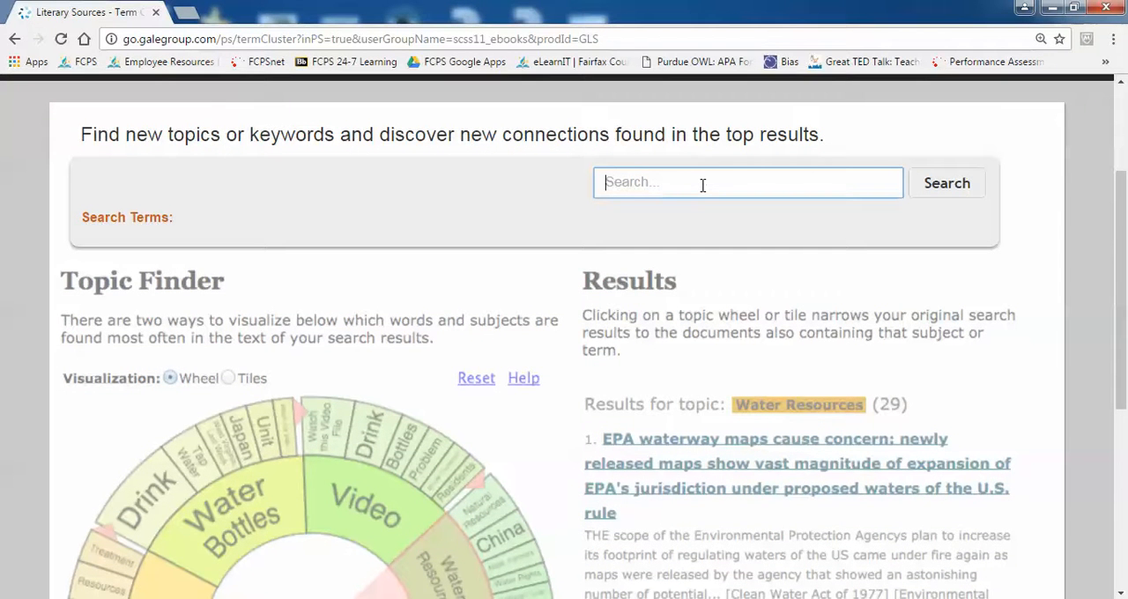
type("pride and prejudice")
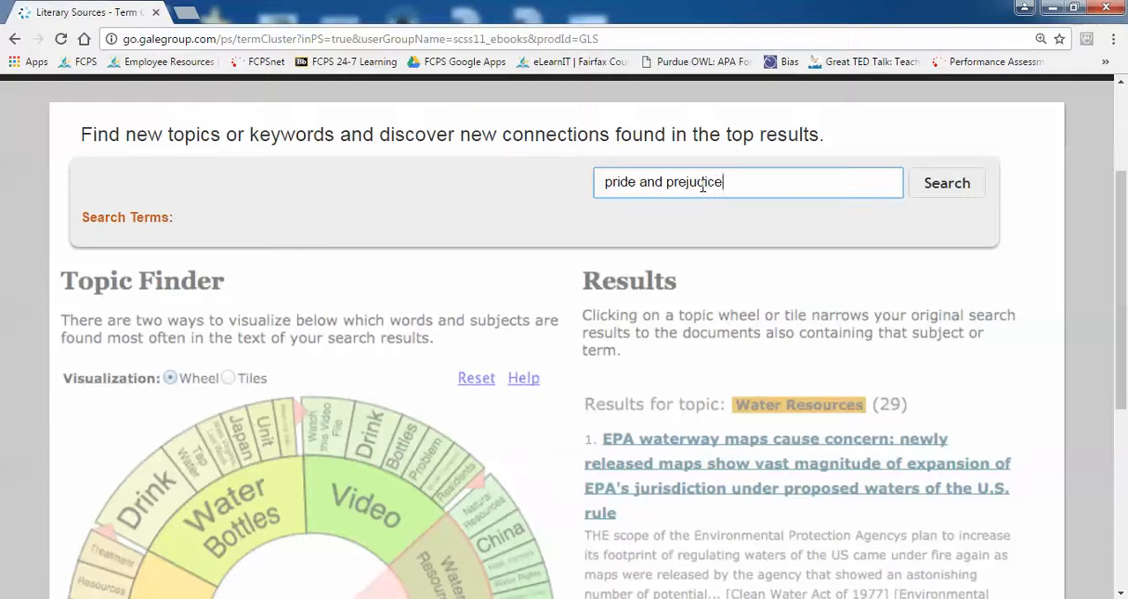
left_click(947, 182)
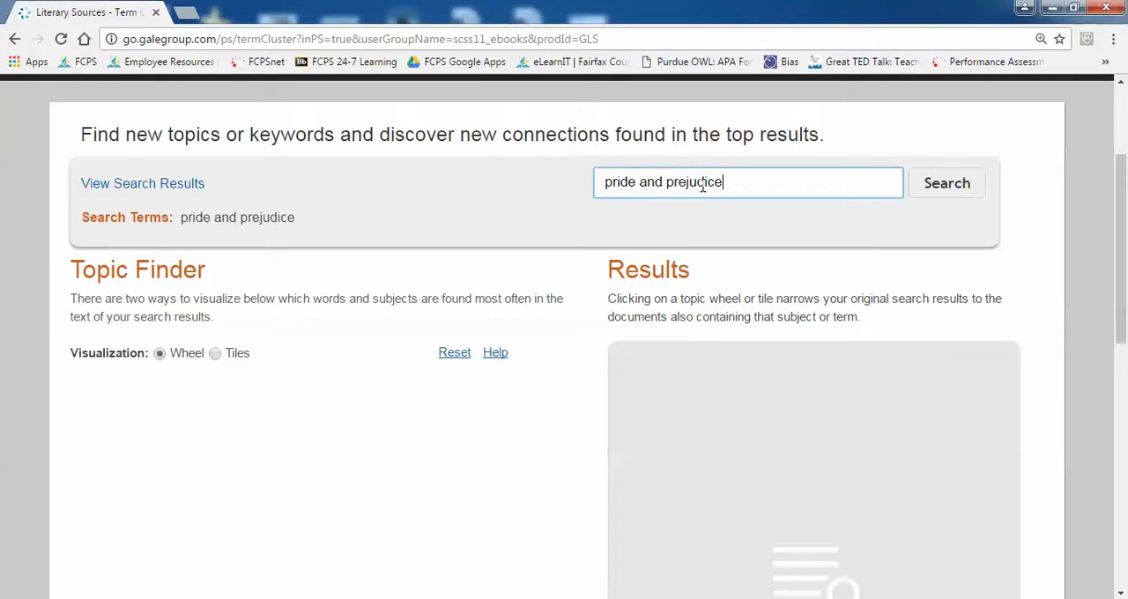
mouse_move(1047, 194)
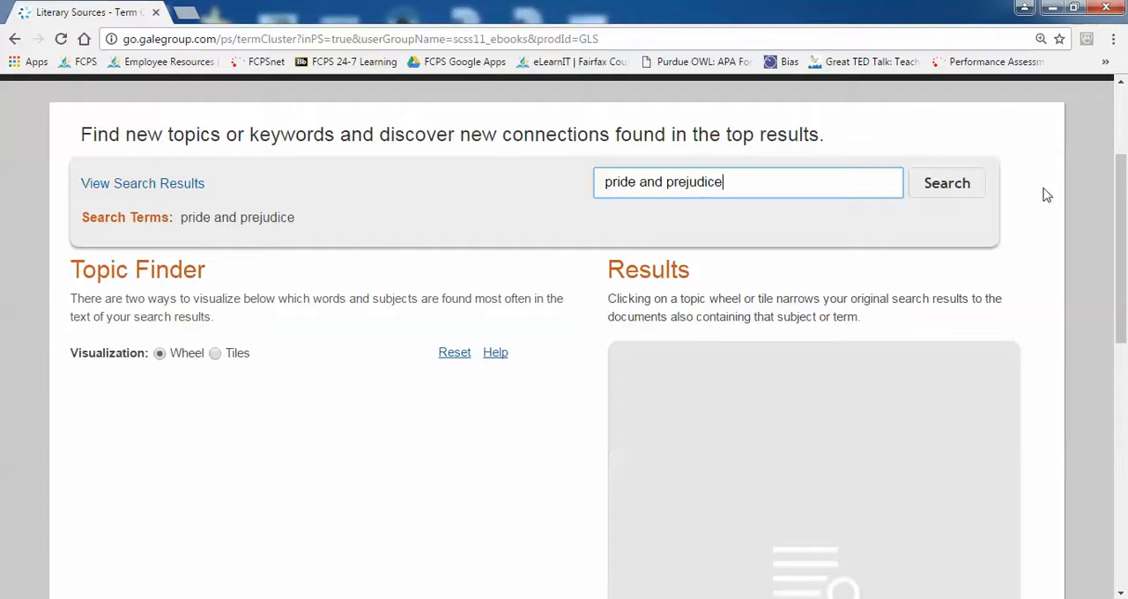
Narrow the topic wheel to Elizabeth Bennet and review results like 'The Comforts of Jane'
scroll("down", 3)
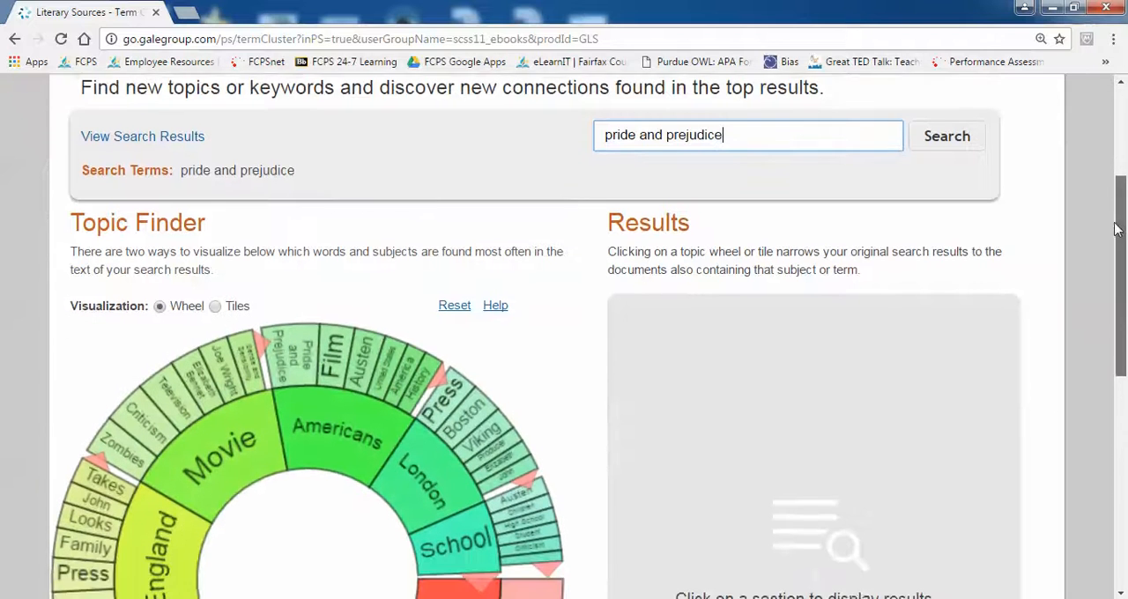
scroll("down", 3)
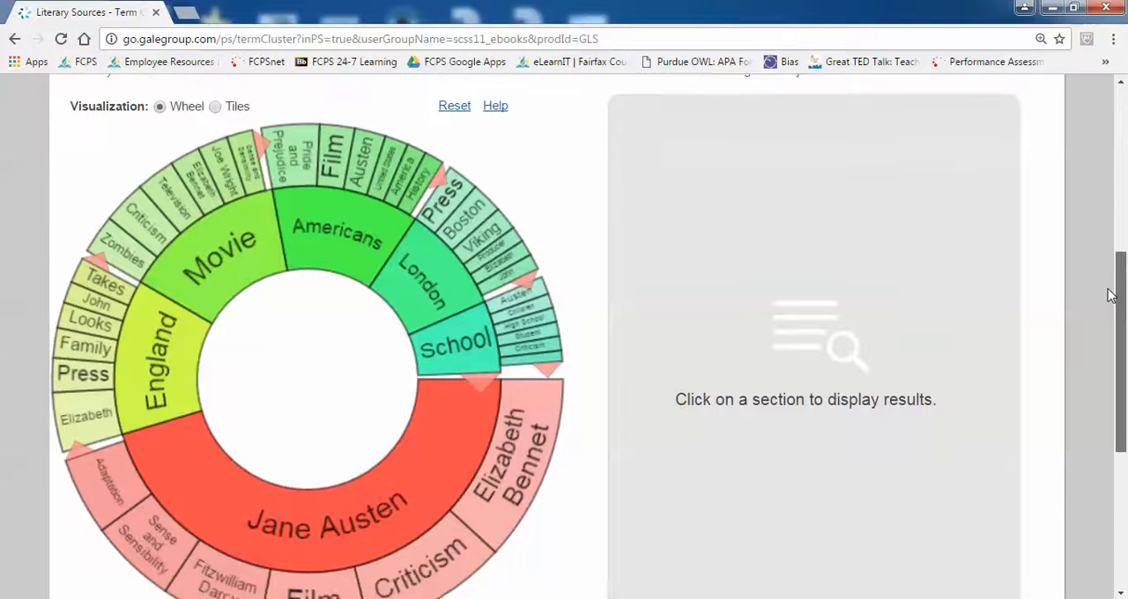
scroll("down", 3)
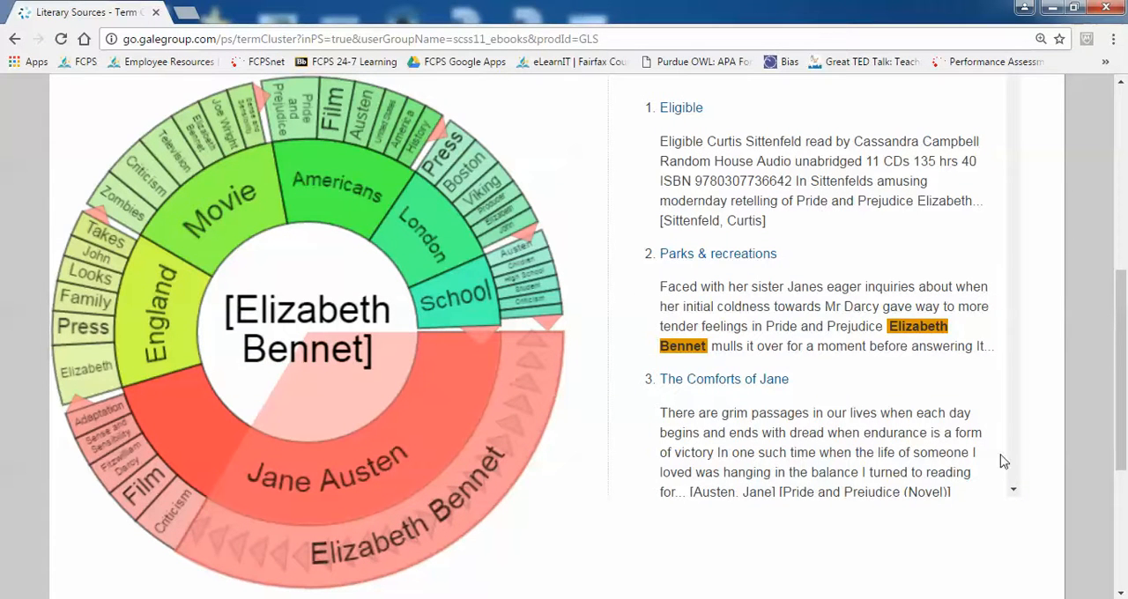
scroll("down", 3)
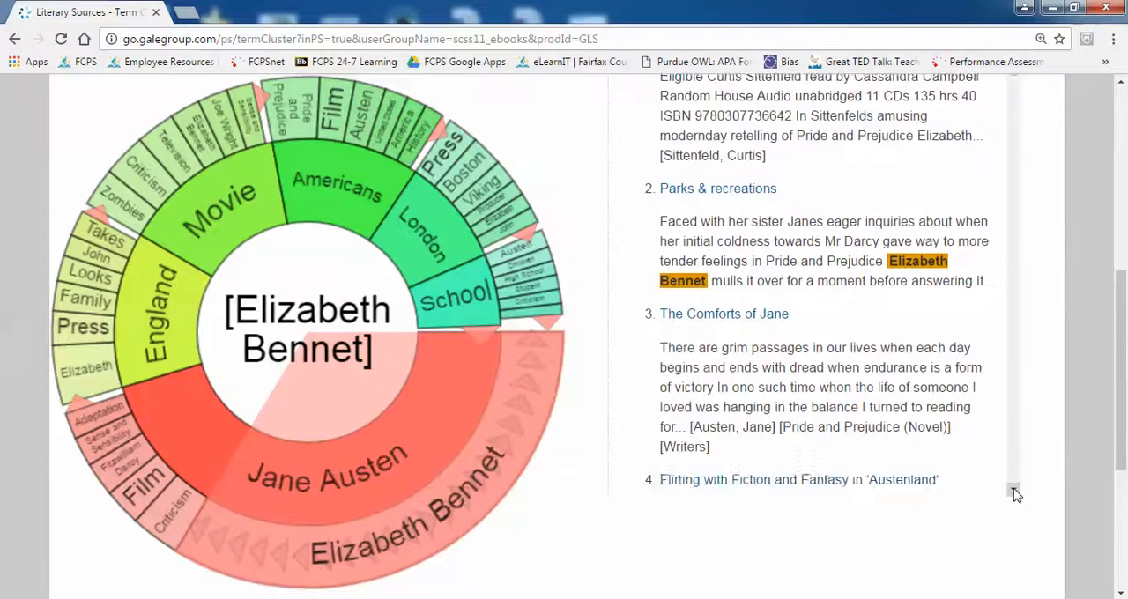
scroll("down", 3)
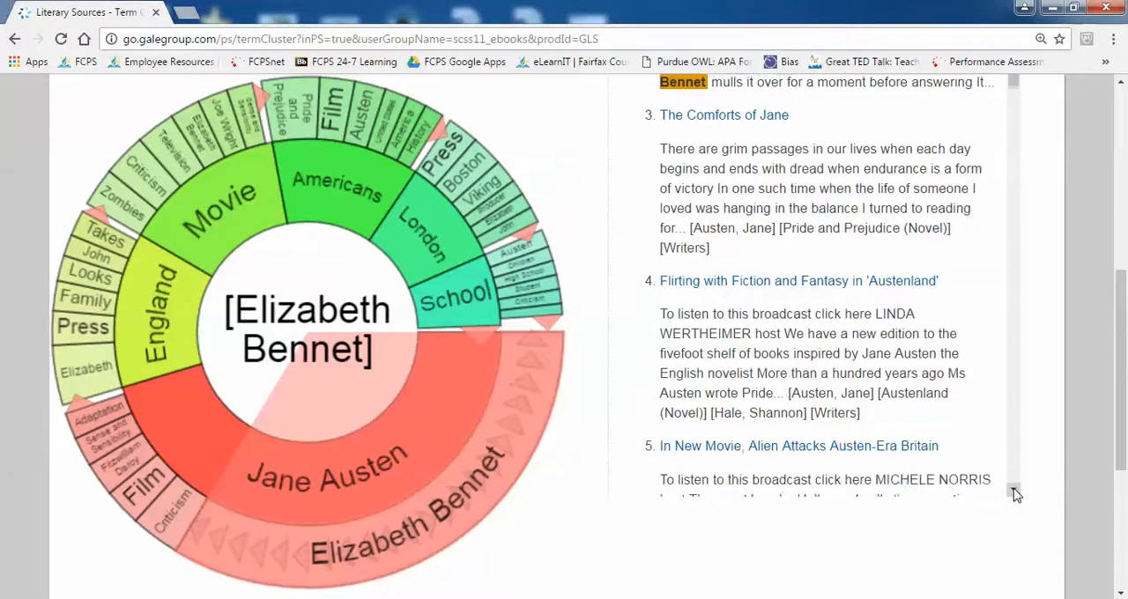
scroll("down", 3)
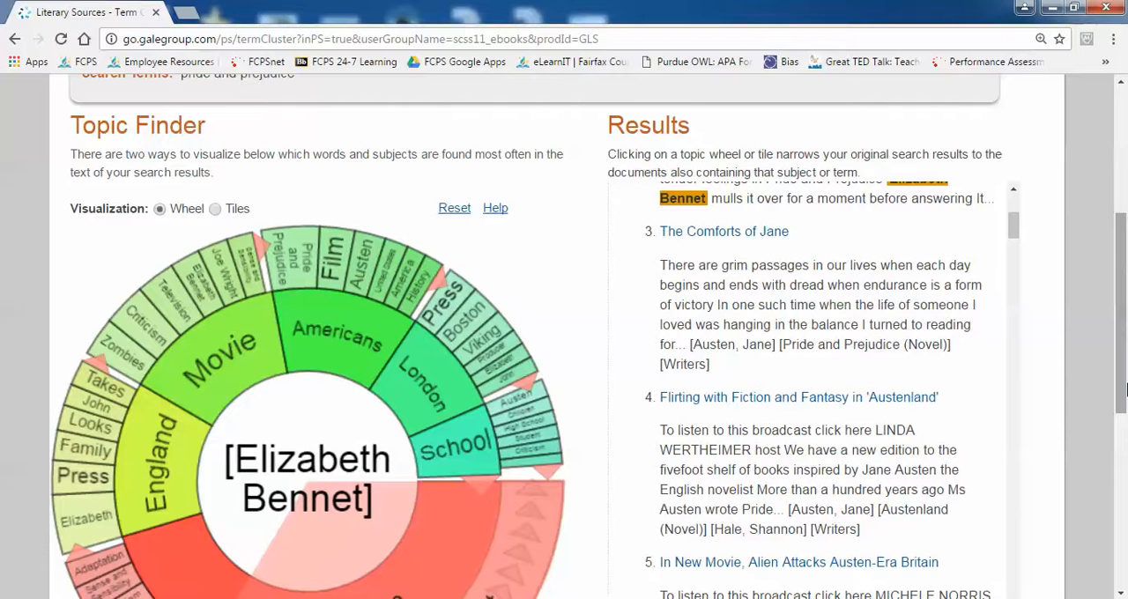
mouse_move(235, 208)
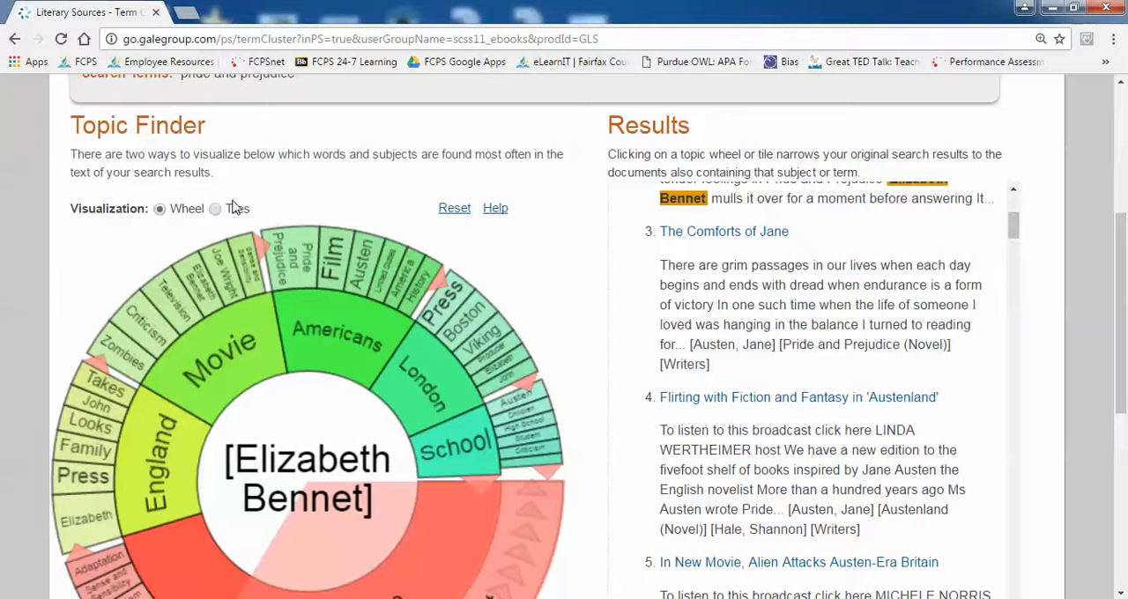
mouse_move(137, 211)
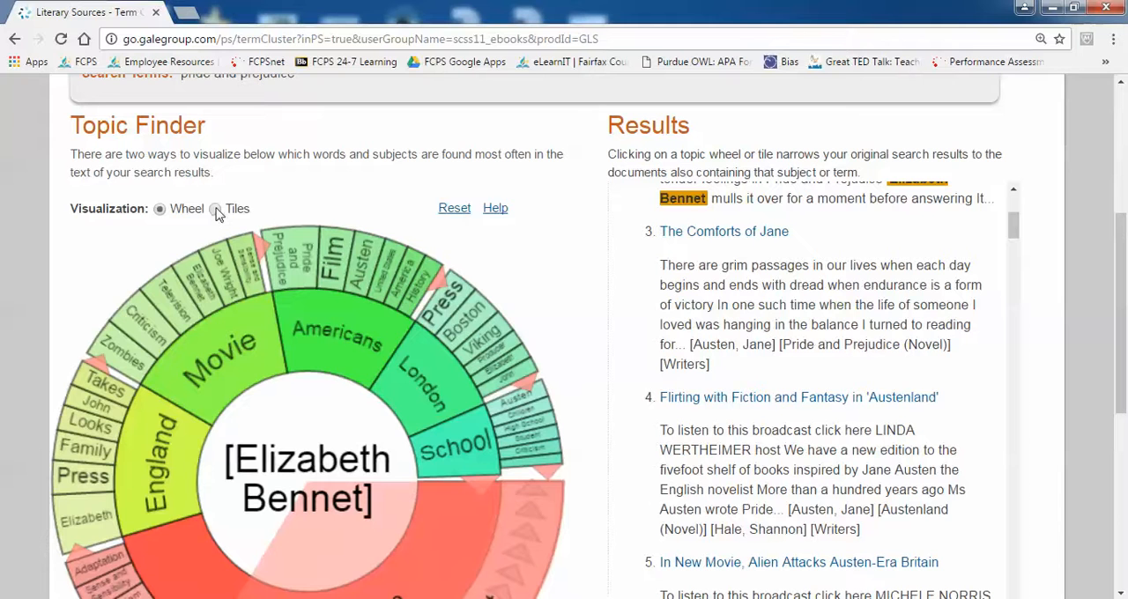
Switch the visualization to Tiles, expand the Jane Austen tile, and review its related articles
left_click(215, 208)
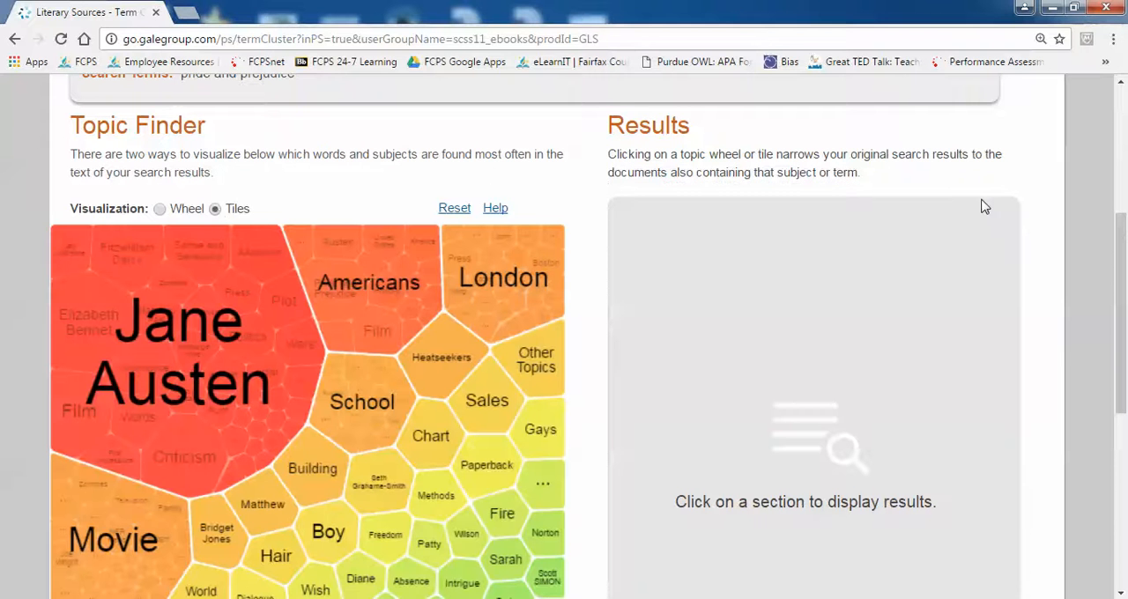
scroll("down", 3)
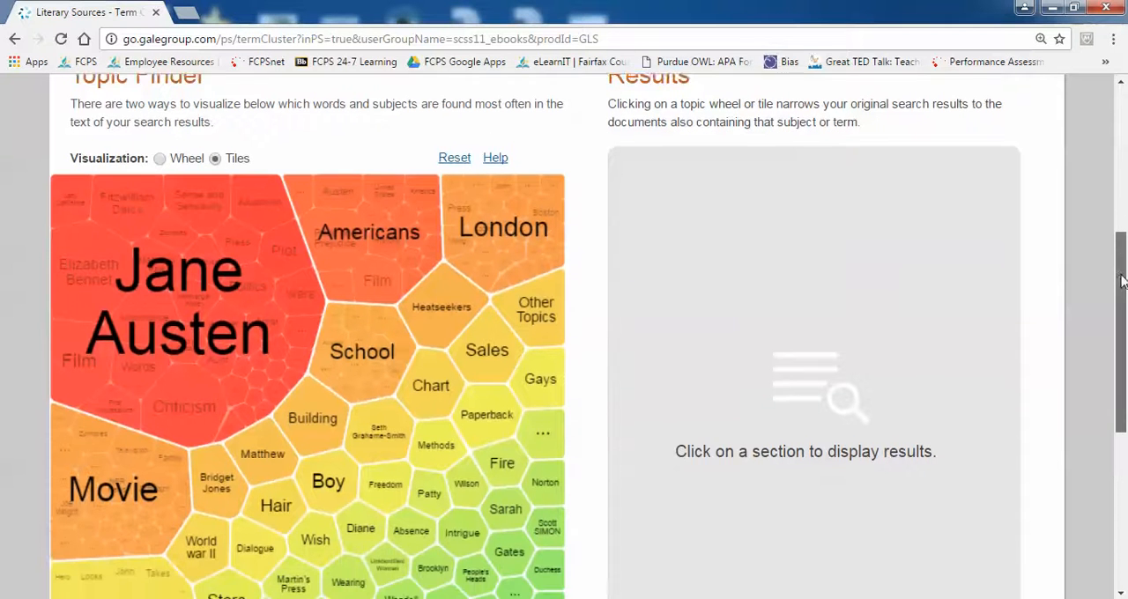
scroll("down", 3)
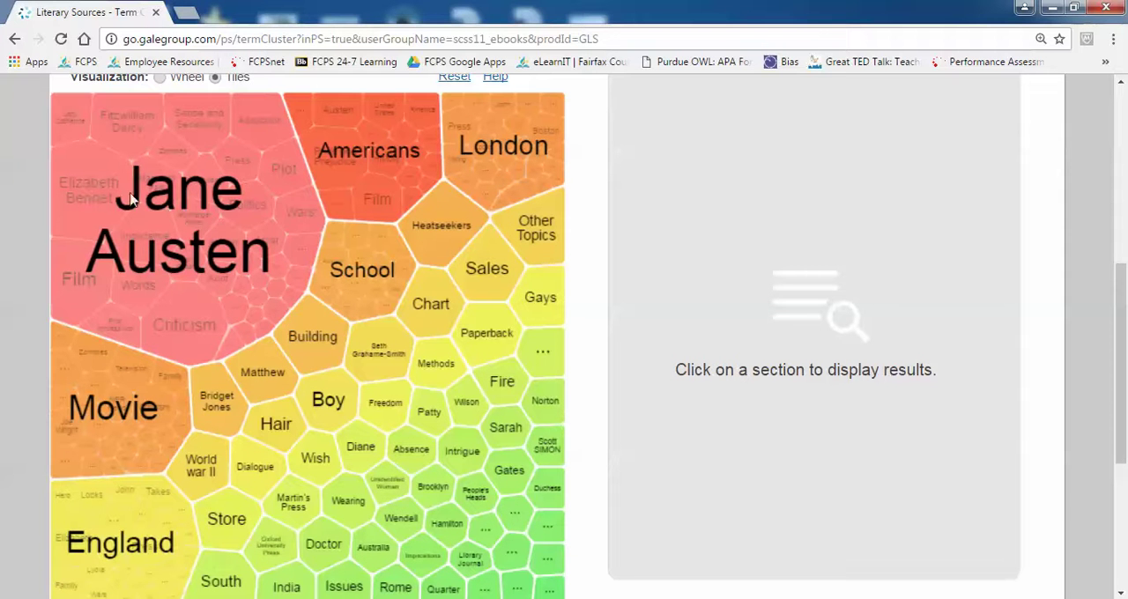
mouse_move(89, 197)
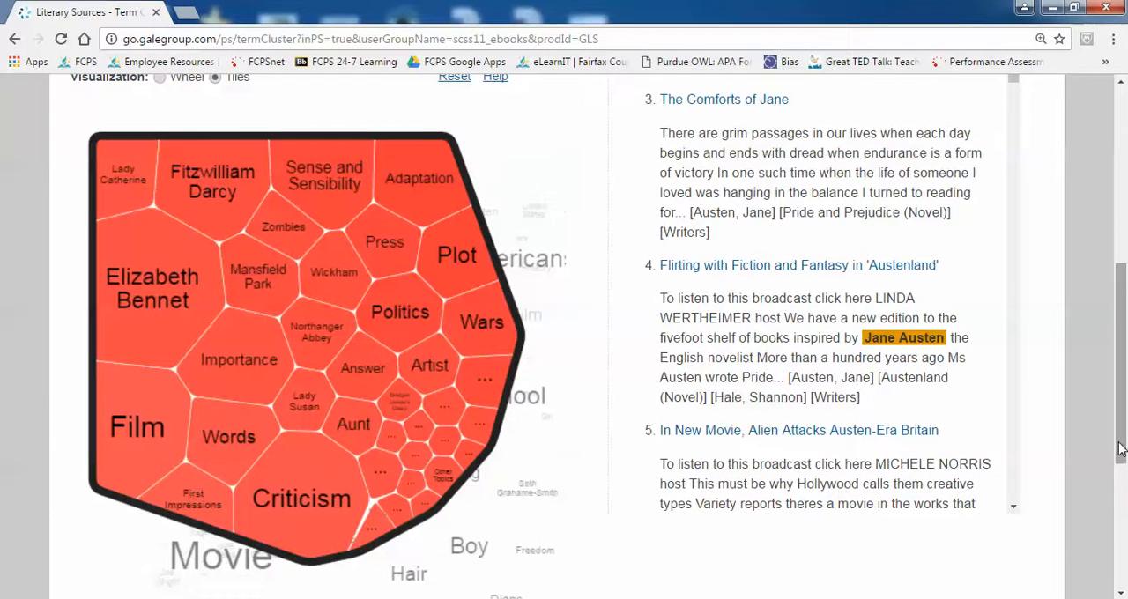
scroll("up", 3)
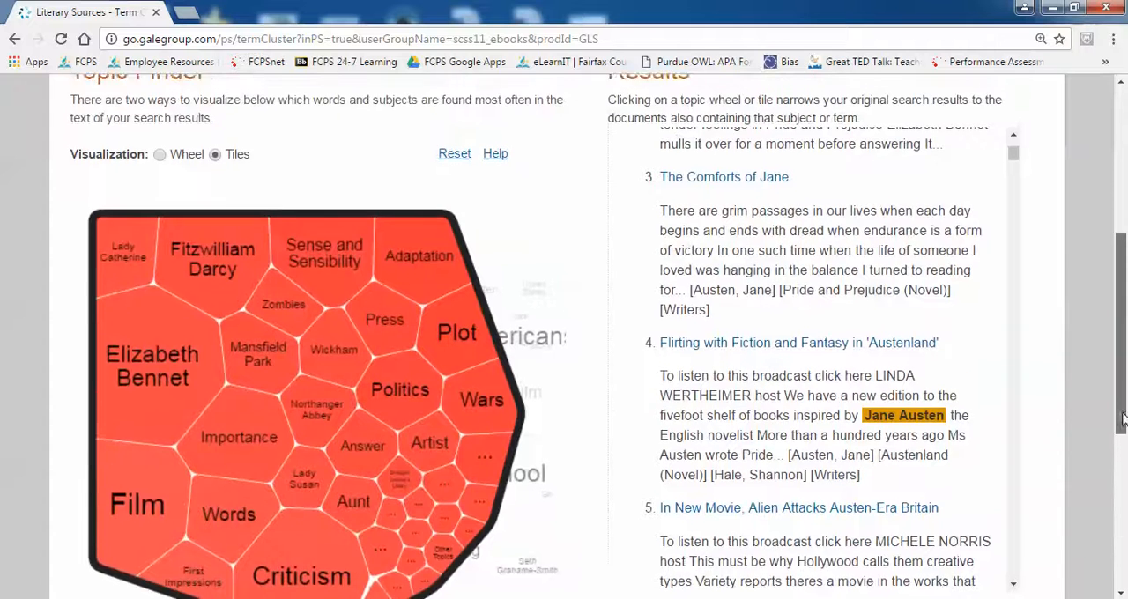
scroll("up", 3)
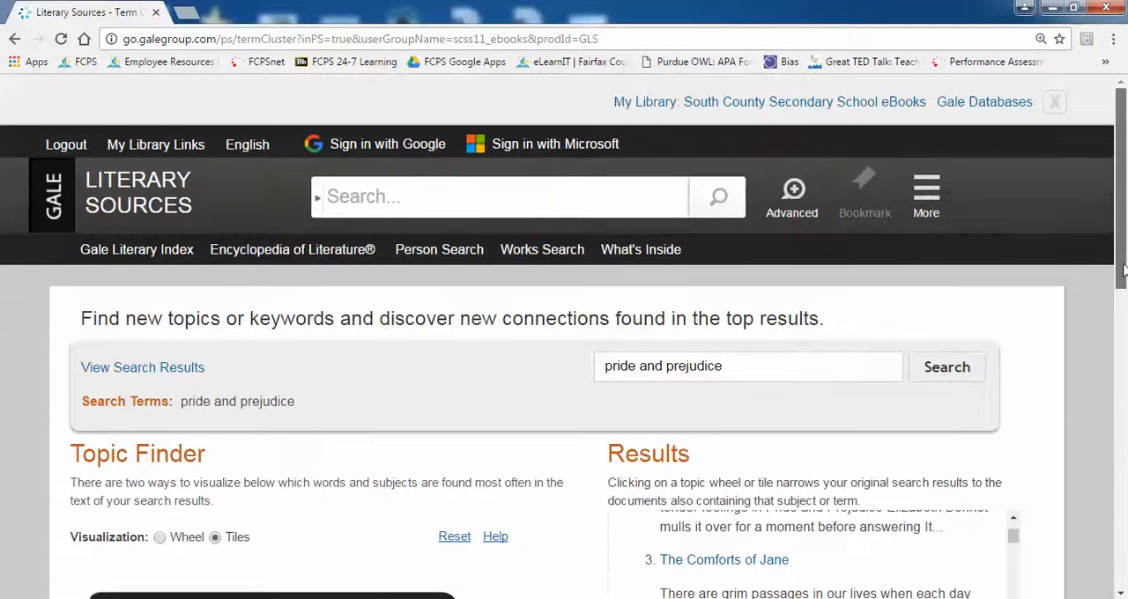